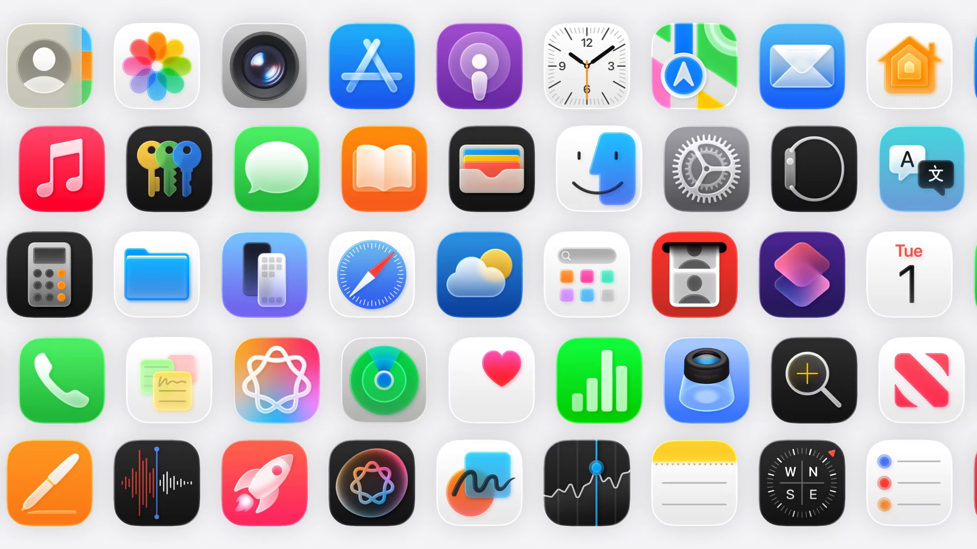
- Rename the sun layer to 'sun' and show Group 2's Liquid Glass settings (blur 50%, translucency 75%)
{"action": "scroll", "scroll_direction": "left", "scroll_amount": 3}
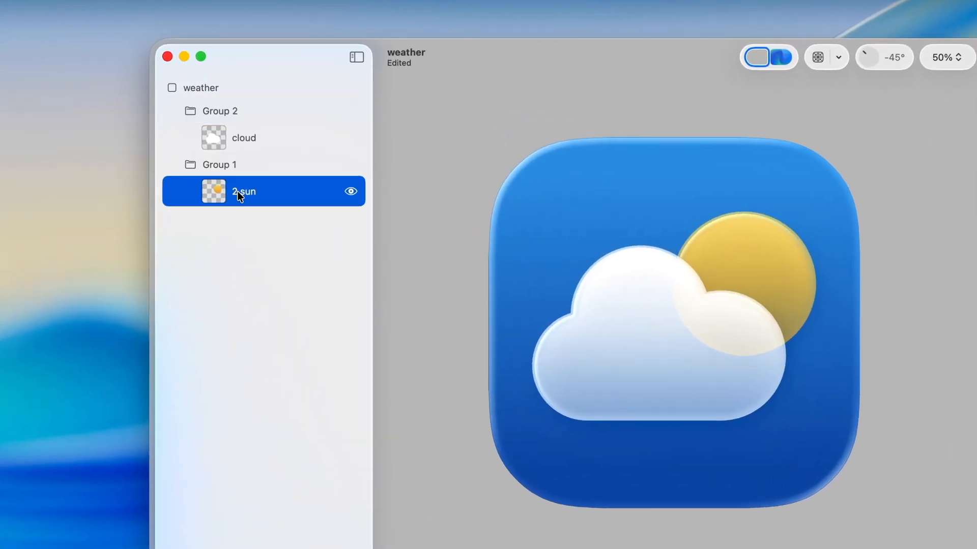
{"action": "double_click", "coordinate": [243, 191]}
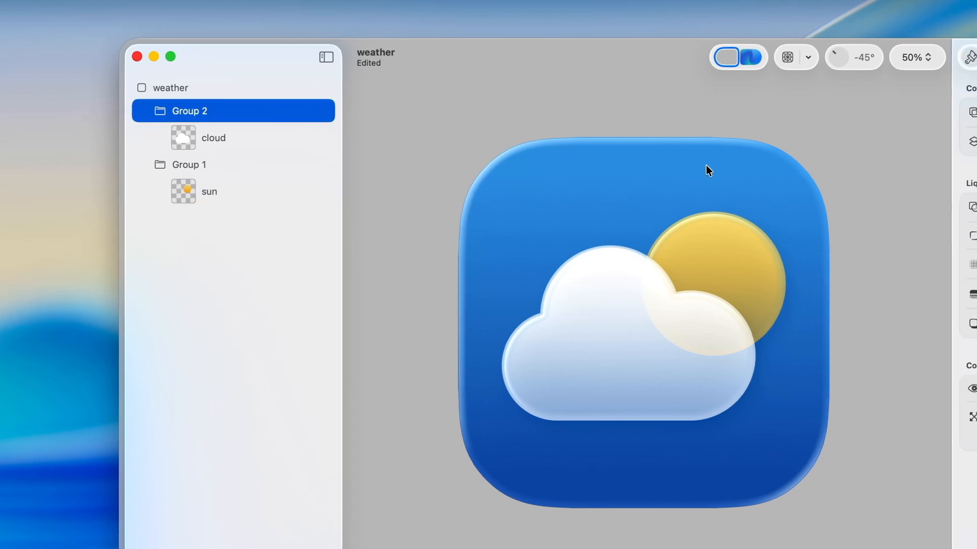
{"action": "left_click", "coordinate": [325, 56]}
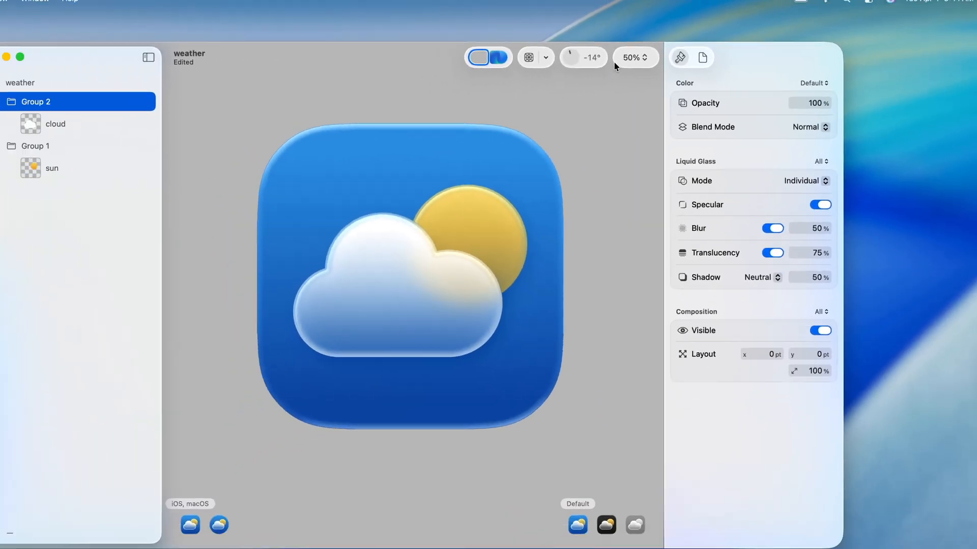
- Preview the weather icon in Dark appearance against the blue wallpaper backdrop
{"action": "left_click", "coordinate": [655, 456]}
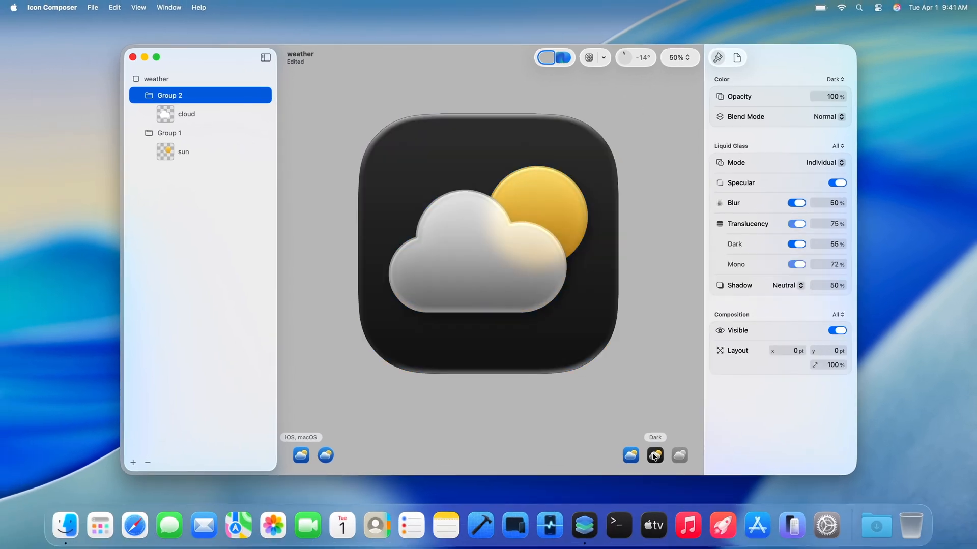
{"action": "left_click", "coordinate": [563, 58]}
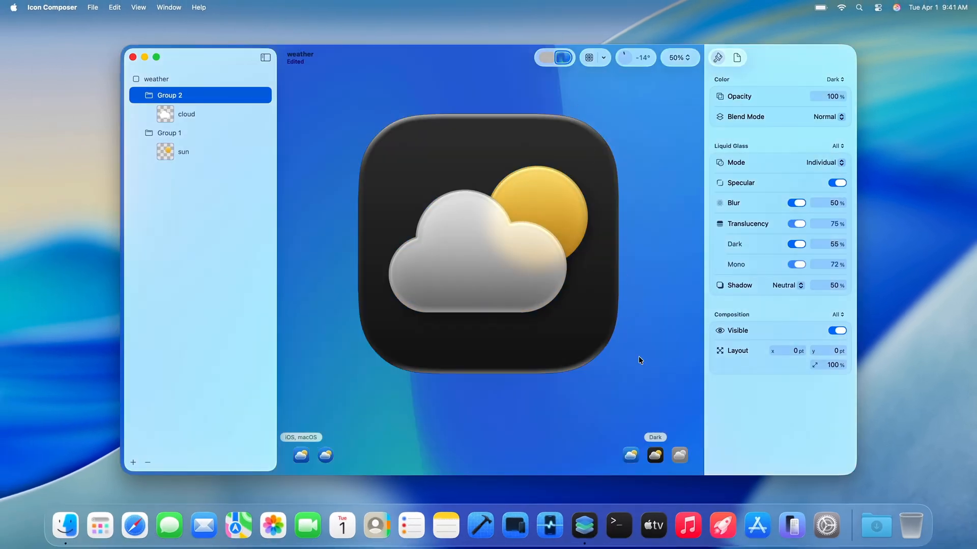
{"action": "left_click", "coordinate": [679, 454]}
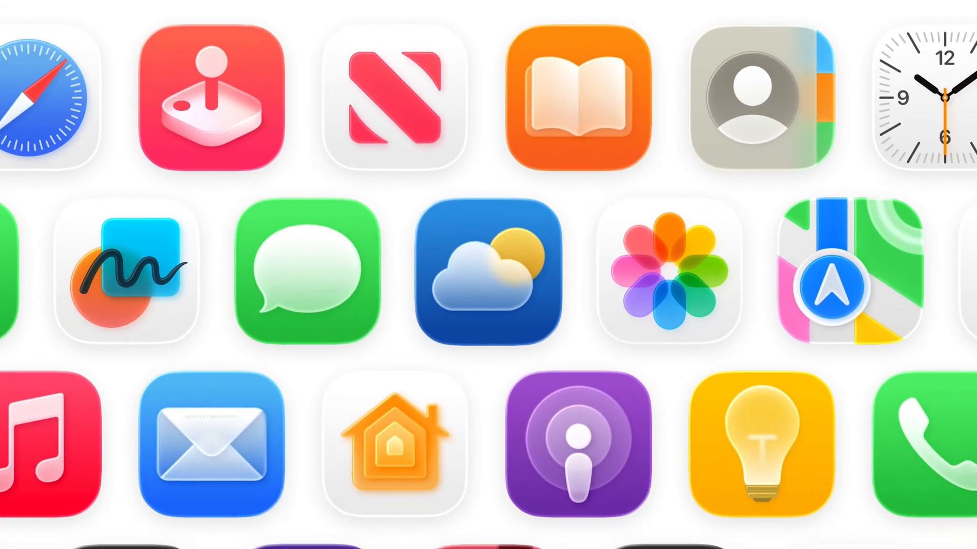
{"action": "scroll", "scroll_direction": "down", "scroll_amount": 3}
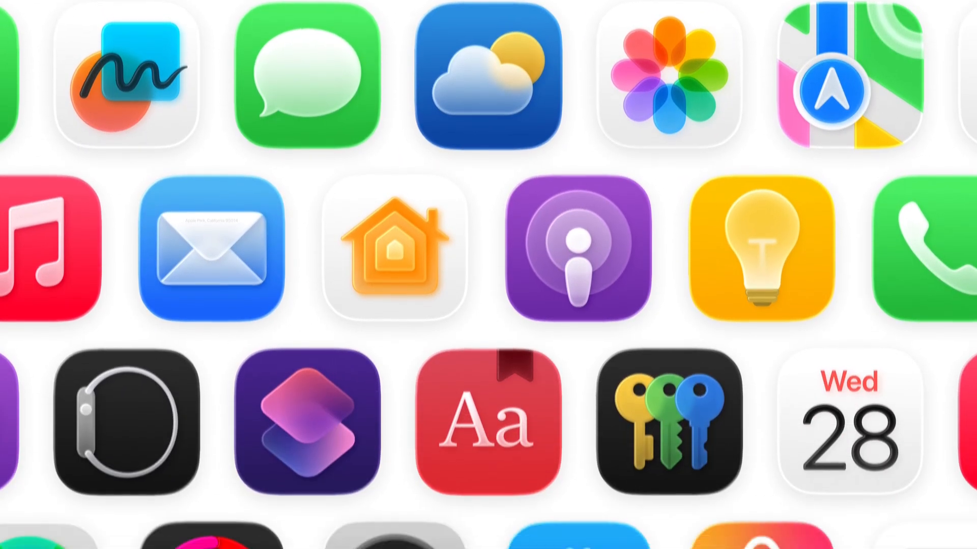